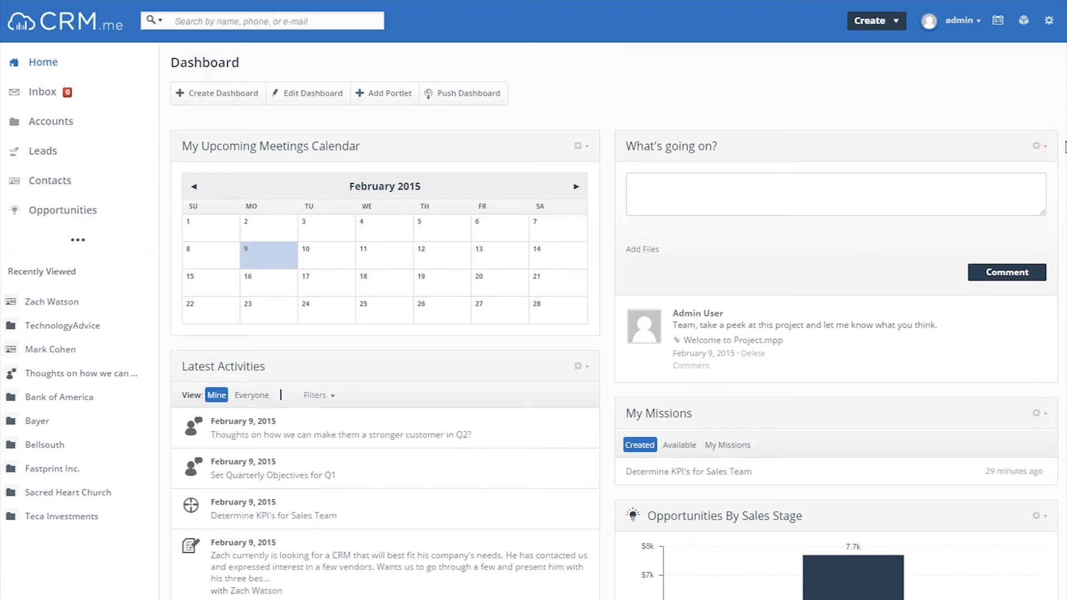
# - Search the CRM for 'zach' and dismiss the search suggestions
pyautogui.click(876, 21)
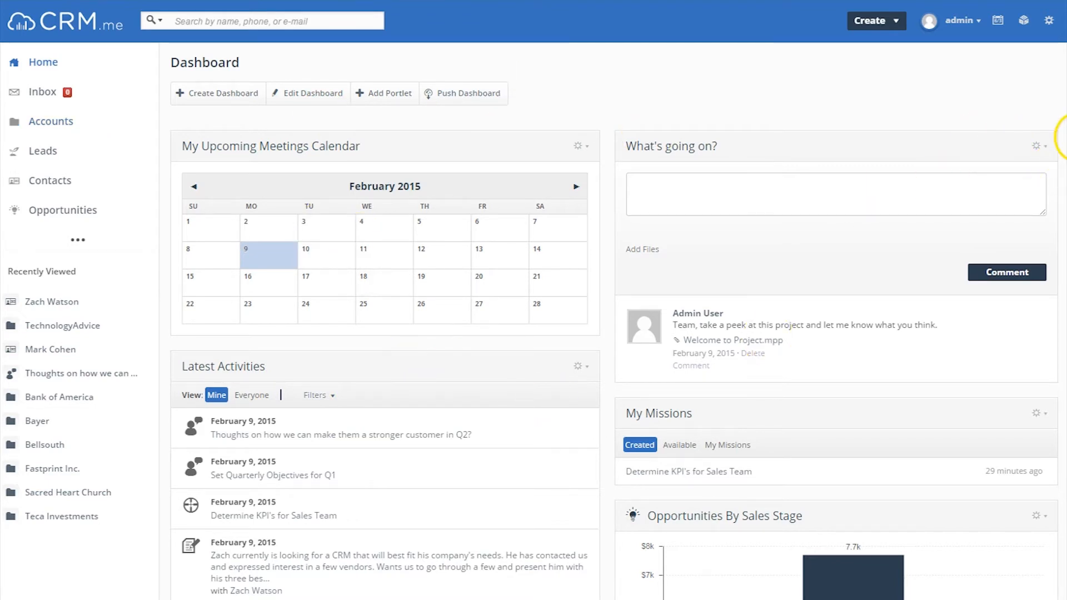
pyautogui.scroll(-3)
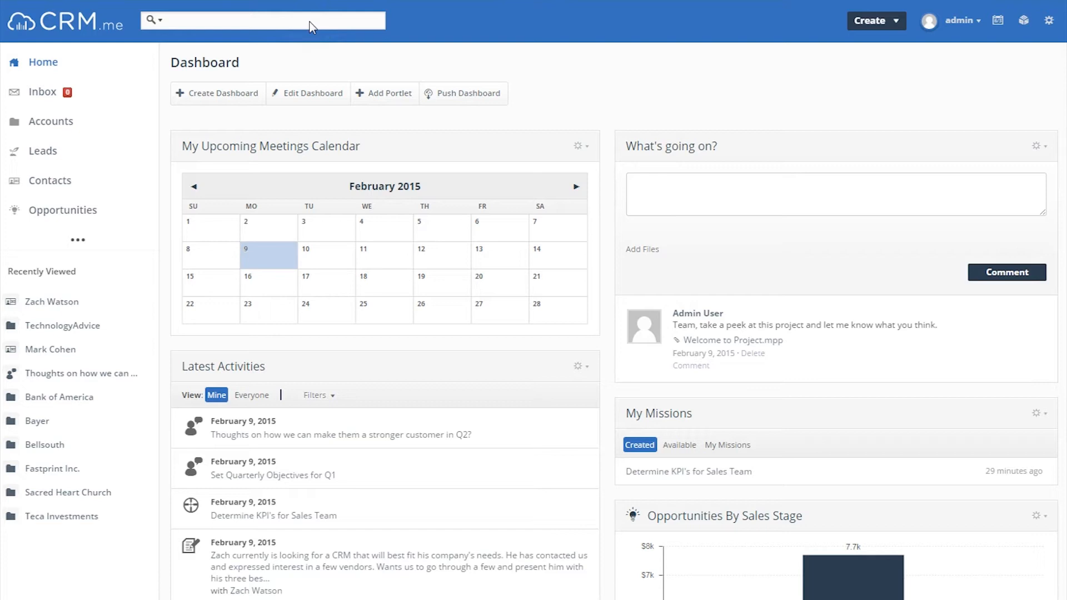
pyautogui.write('z')
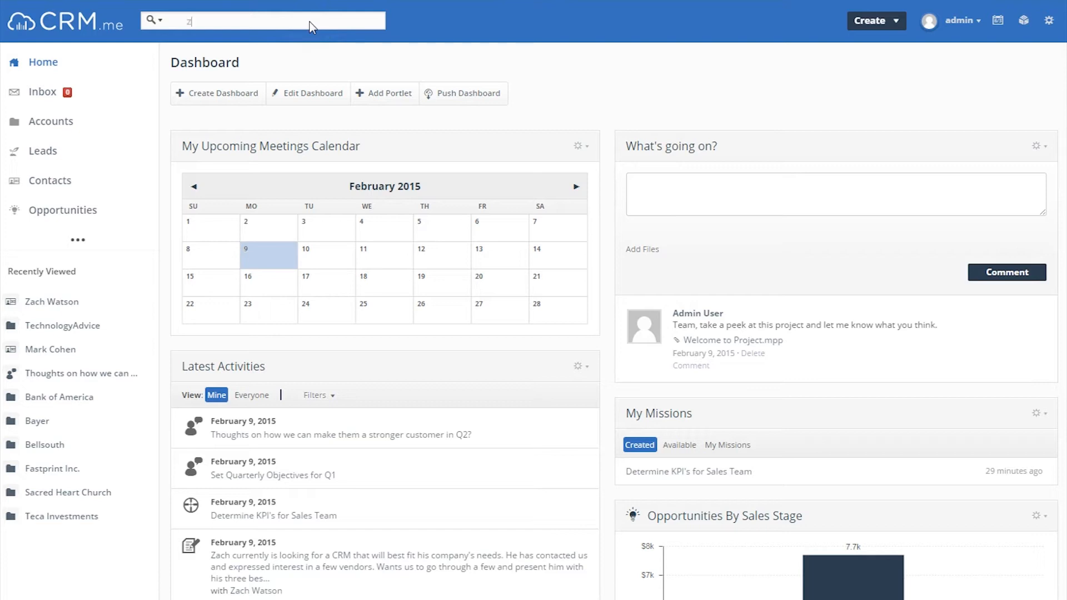
pyautogui.write('zach')
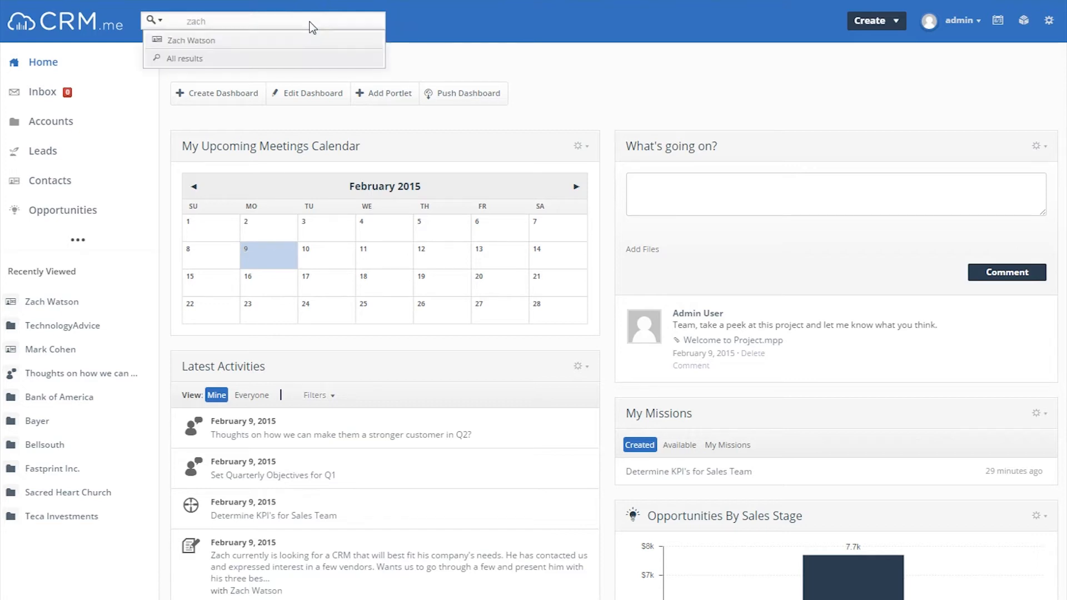
pyautogui.click(477, 61)
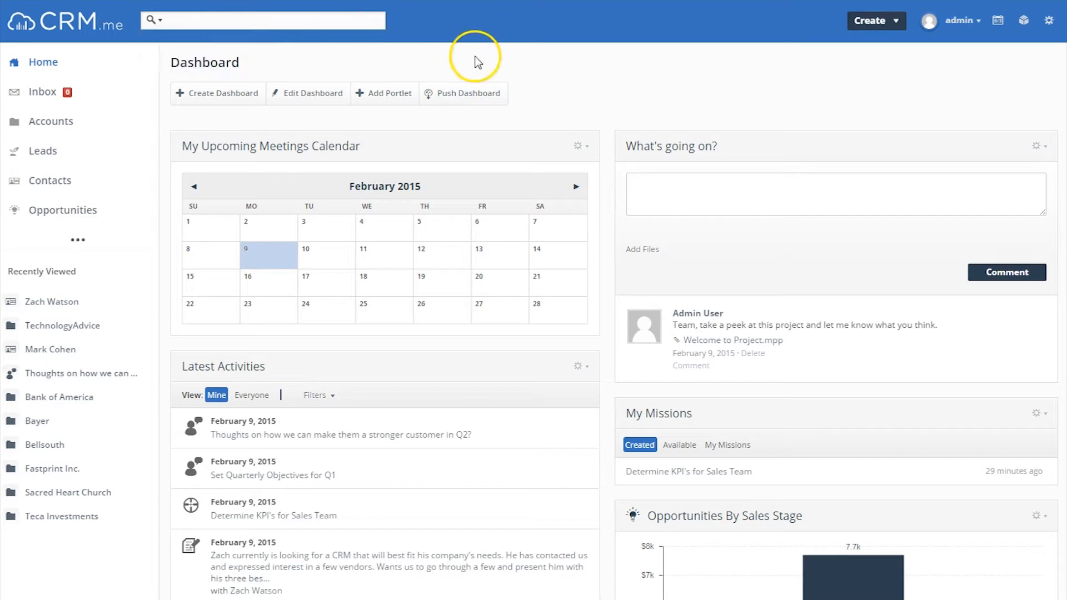
pyautogui.click(873, 21)
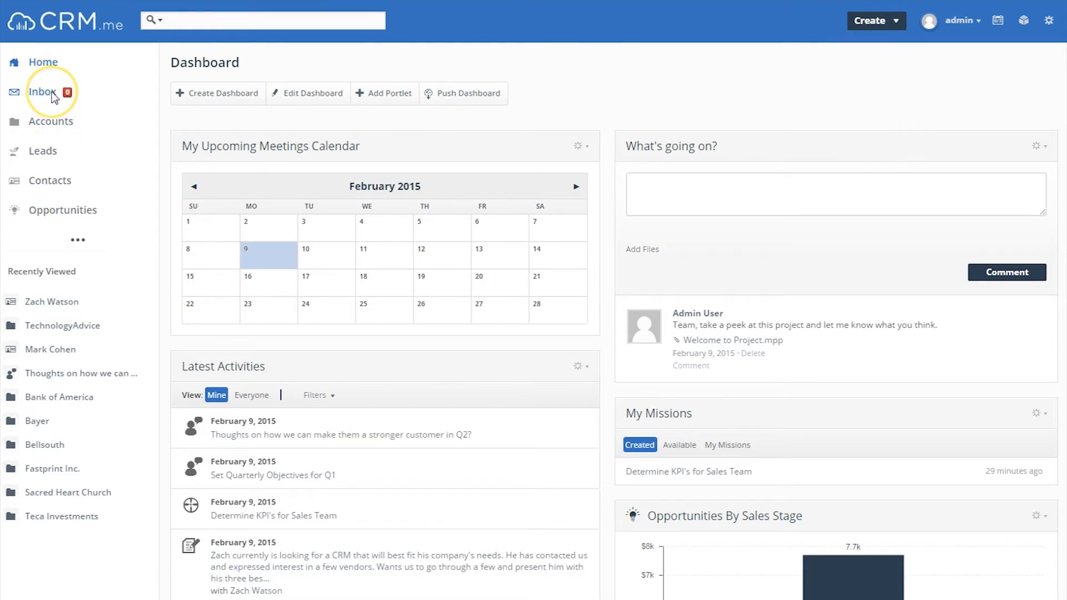
# - View the 'Determine KPI's for Sales Team' mission and the 'stronger customer in Q2' conversation, then show Accounts
pyautogui.click(42, 92)
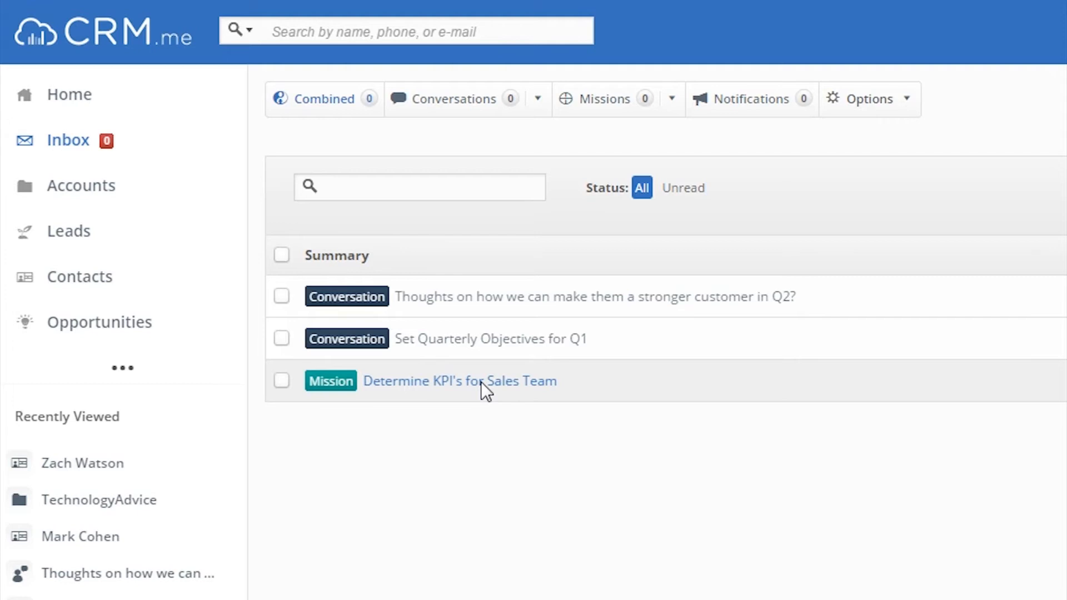
pyautogui.click(460, 380)
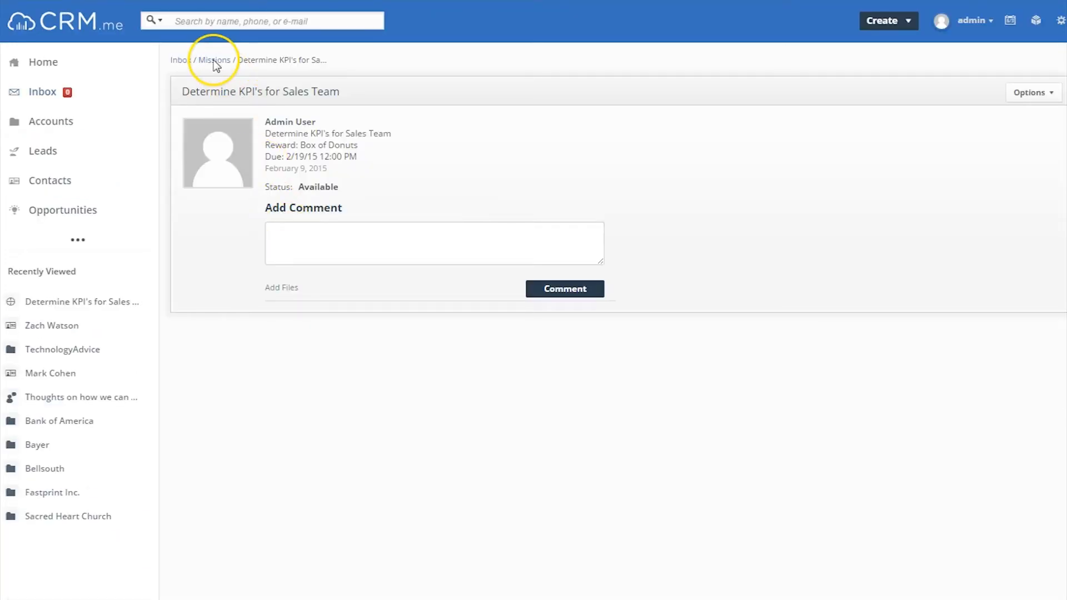
pyautogui.moveTo(181, 66)
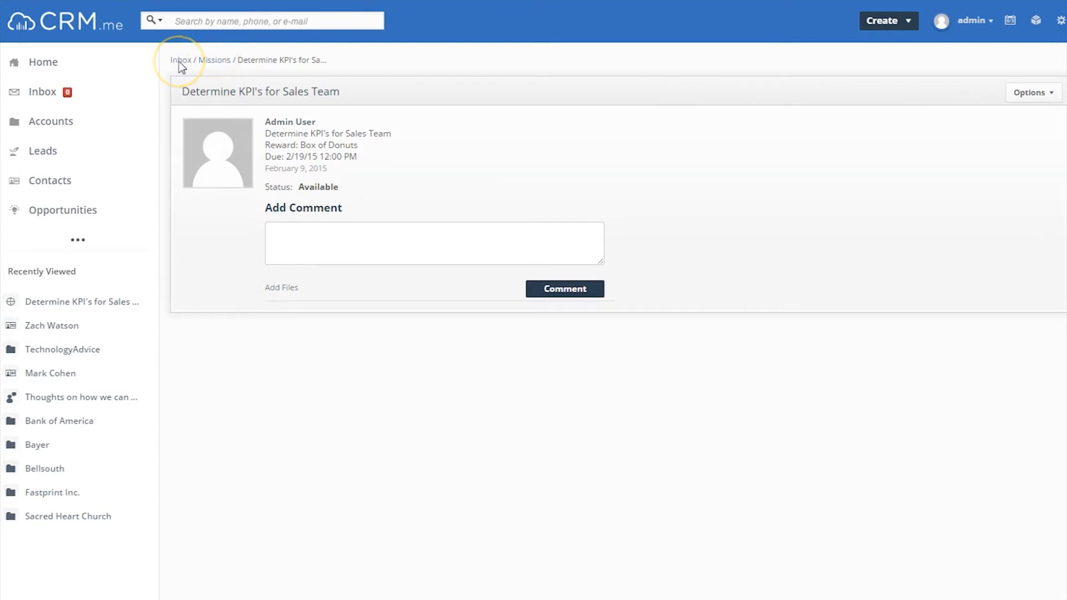
pyautogui.click(181, 60)
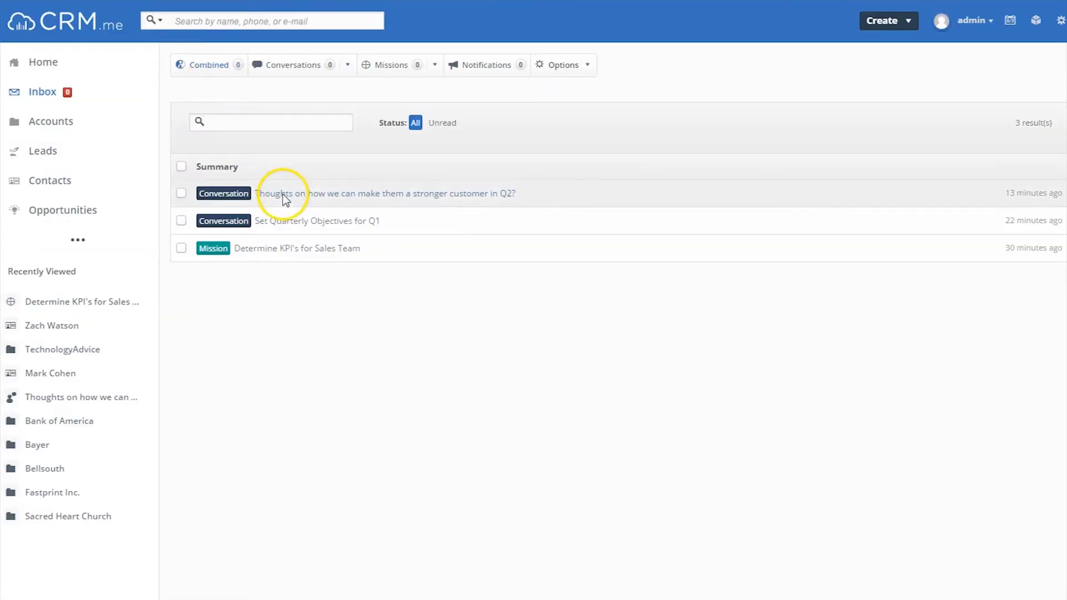
pyautogui.click(316, 221)
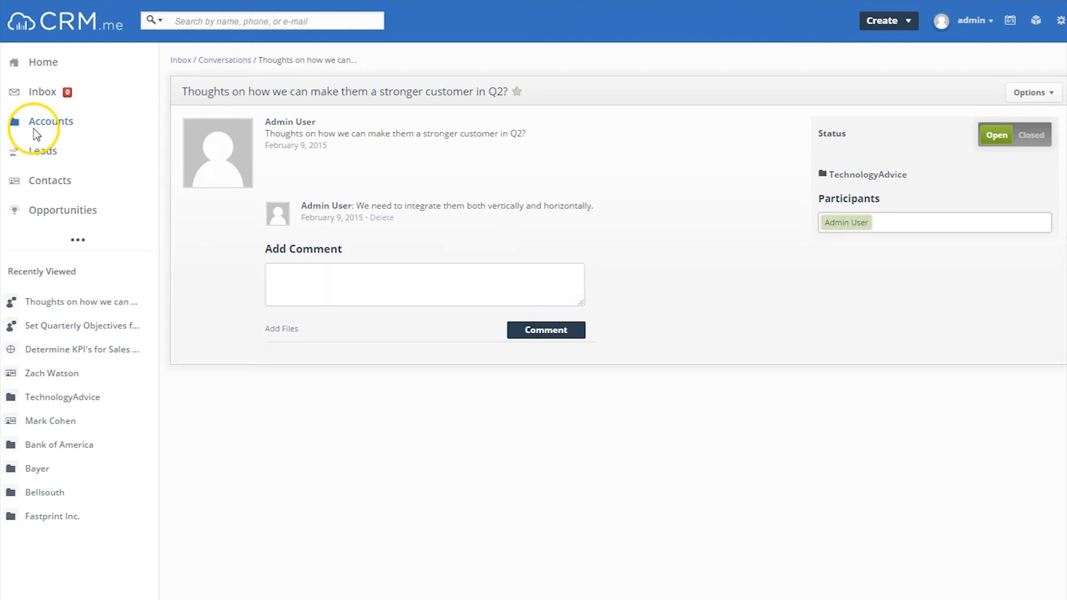
pyautogui.click(51, 121)
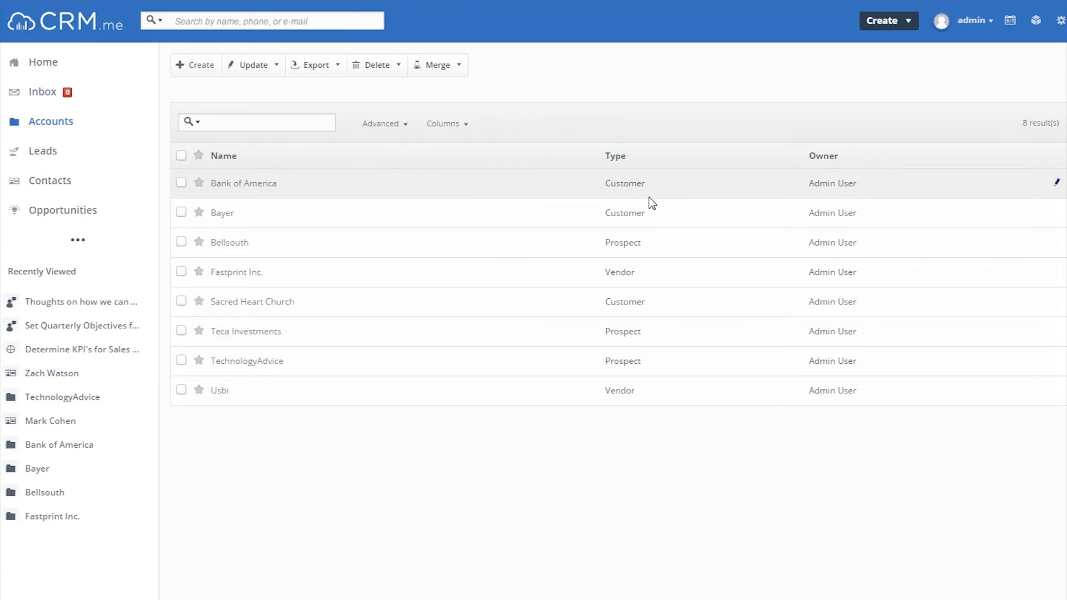
pyautogui.moveTo(246, 361)
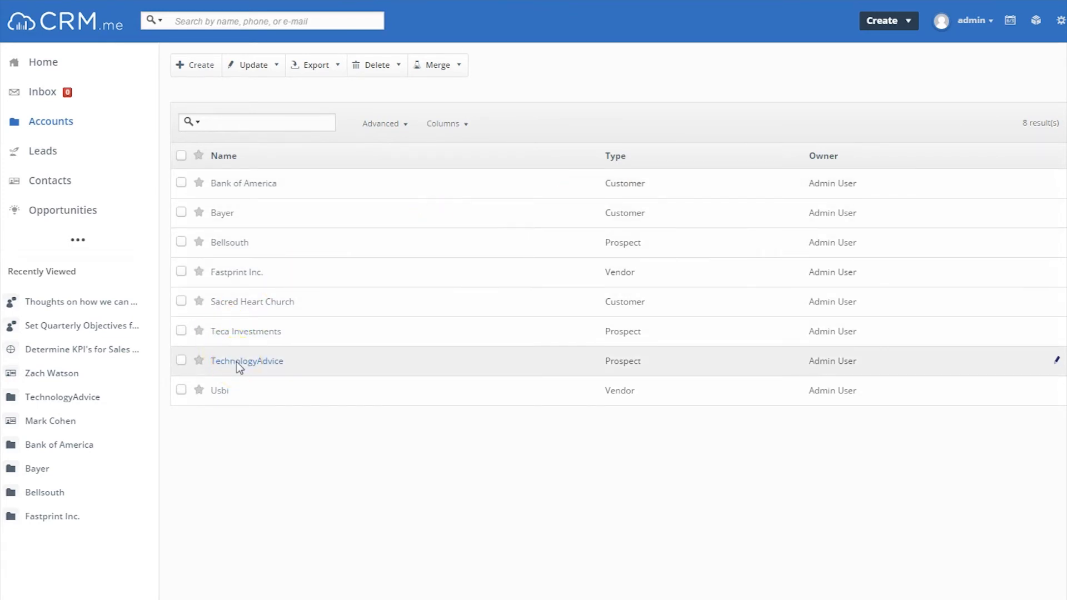
# - Review the TechnologyAdvice account record, then switch to the Leads list
pyautogui.click(246, 361)
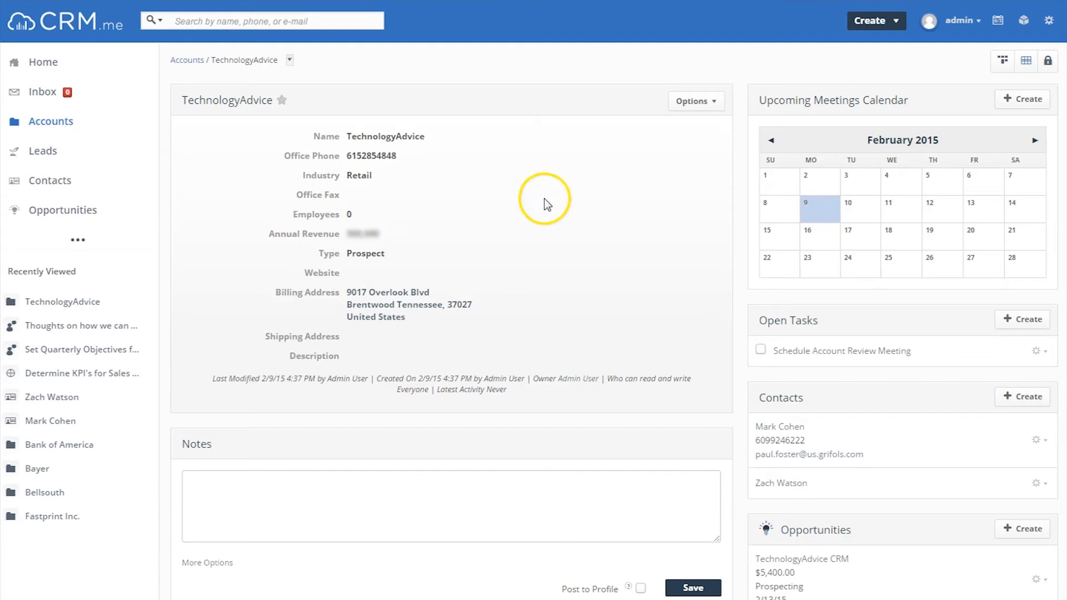
pyautogui.moveTo(640, 329)
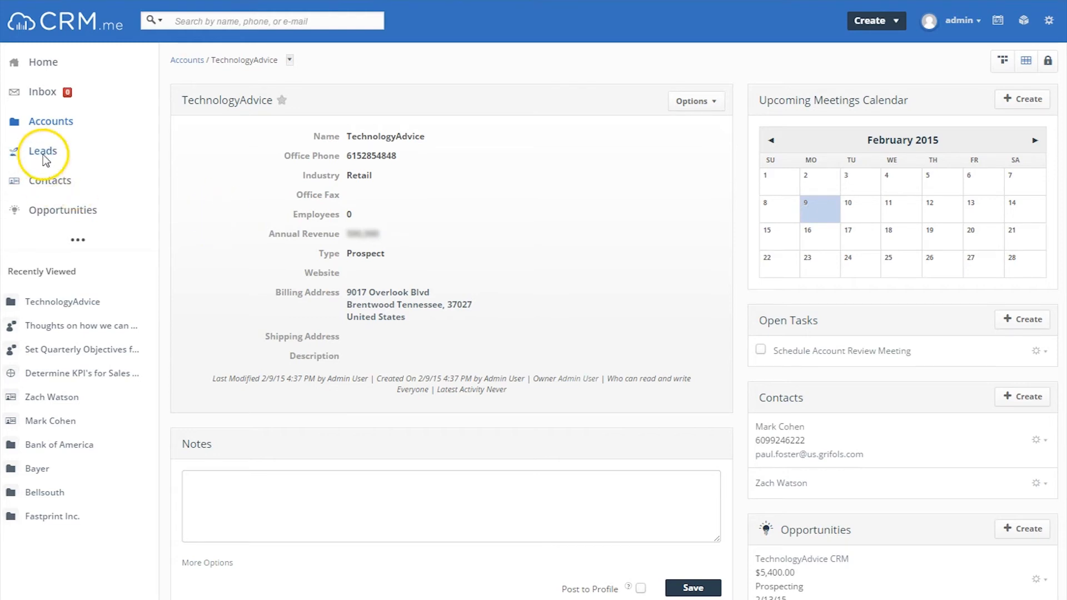
pyautogui.click(42, 151)
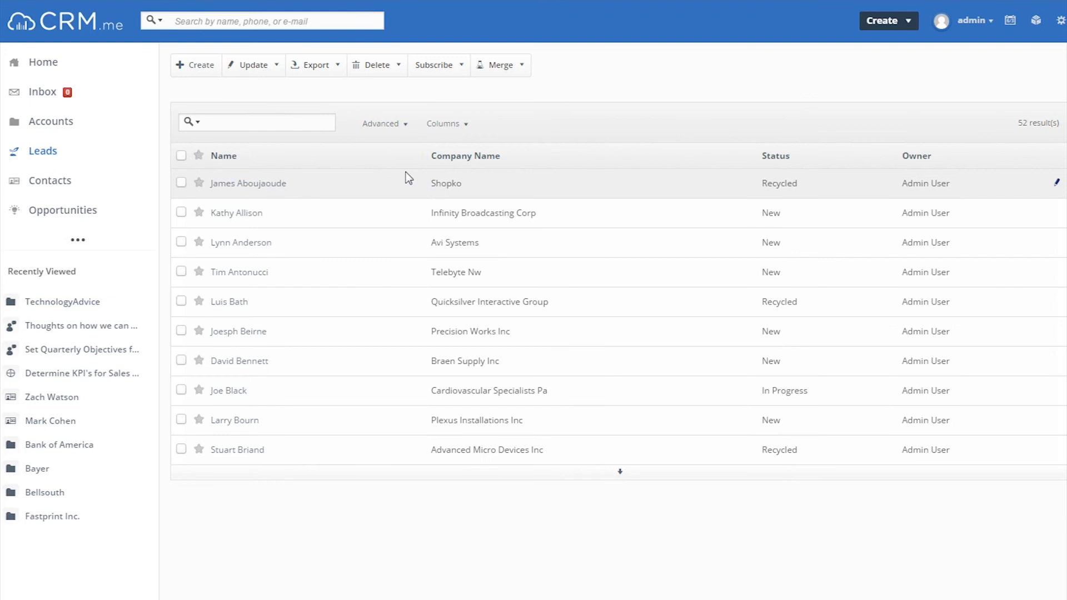
pyautogui.moveTo(406, 215)
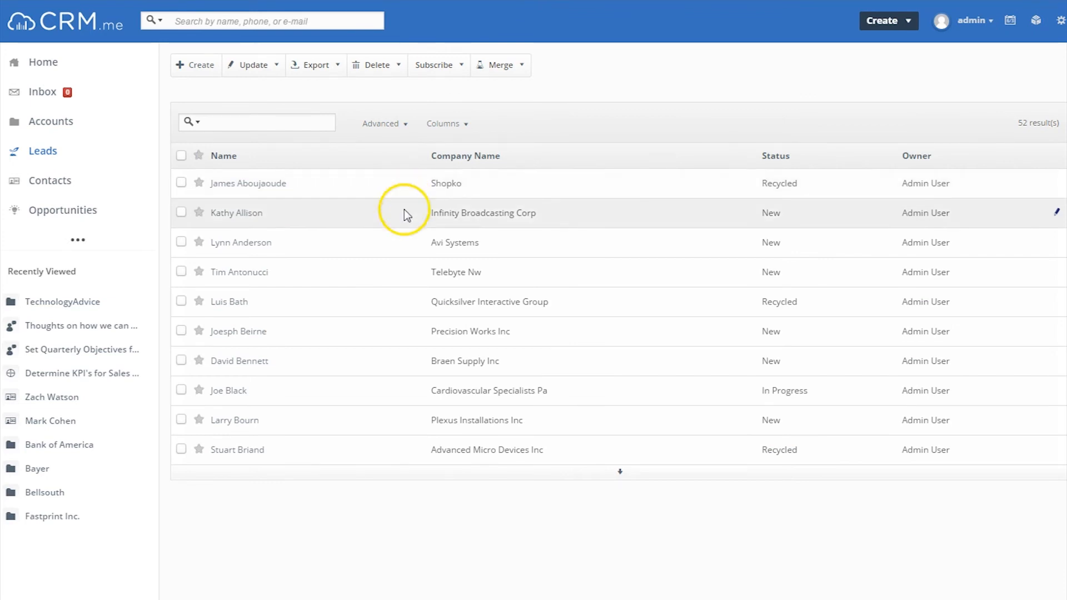
pyautogui.moveTo(370, 198)
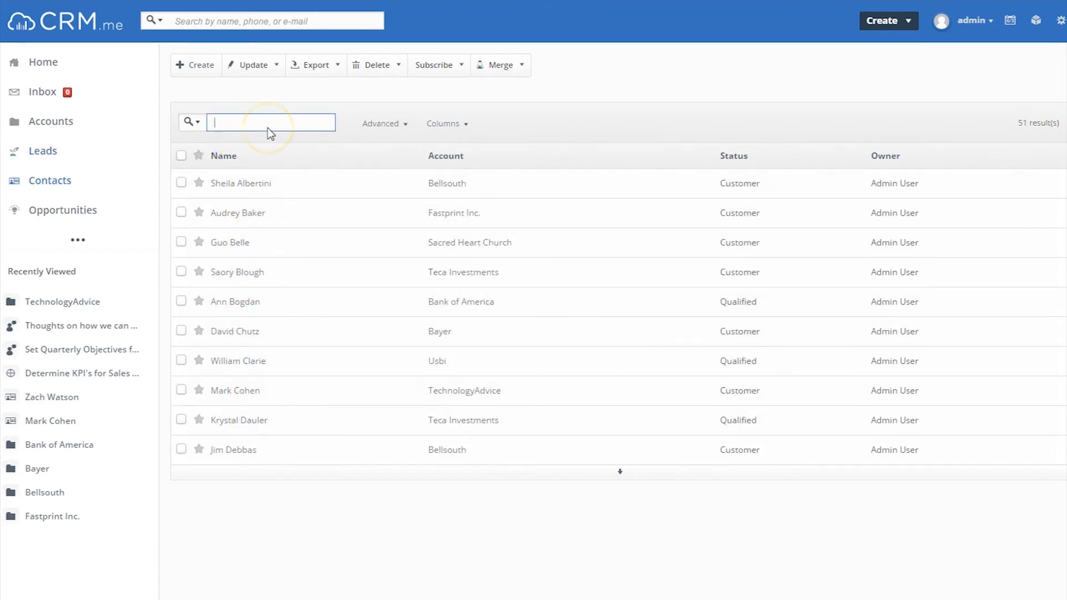
pyautogui.write('watson')
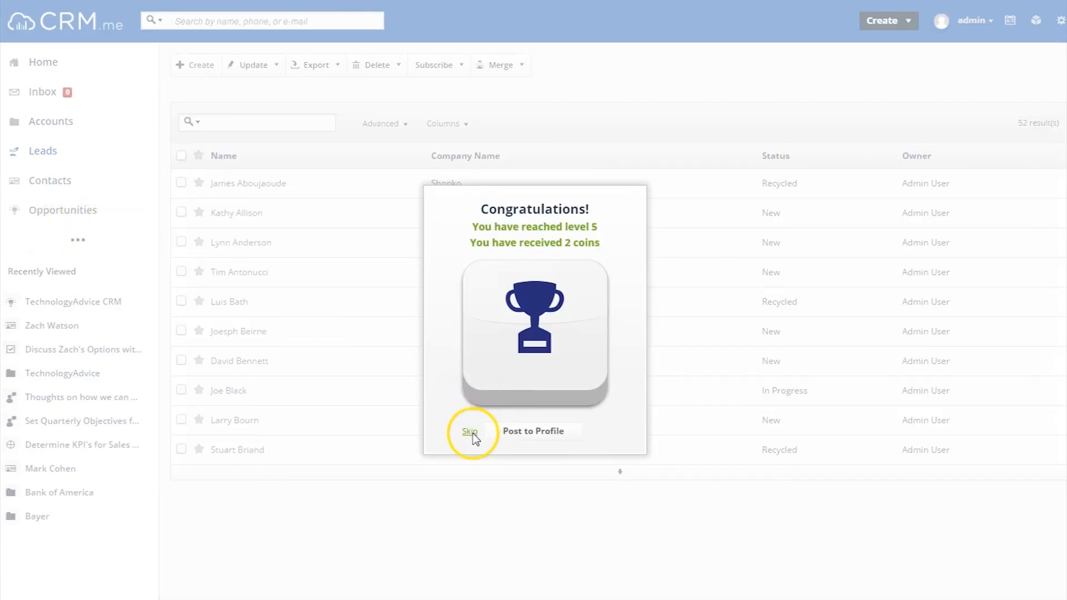
pyautogui.click(470, 432)
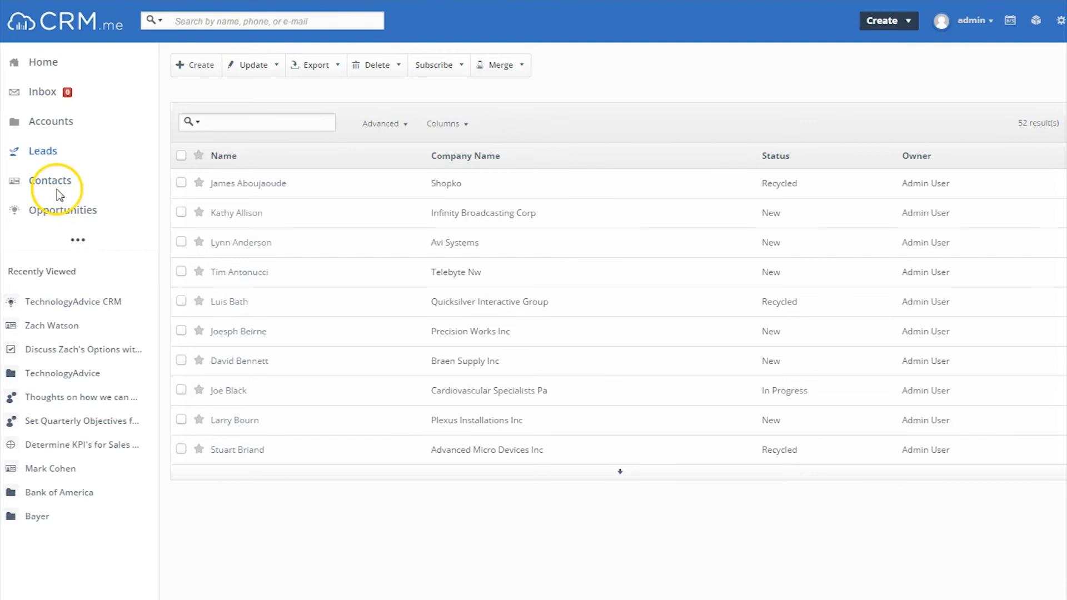
pyautogui.write('watson')
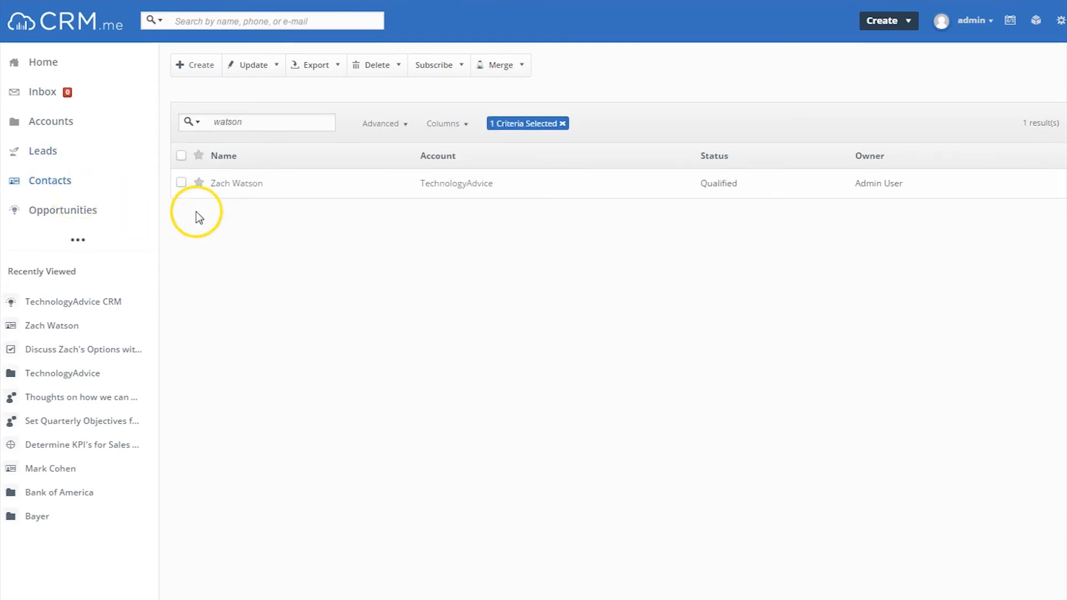
# - Browse the admin's badges, collections and leaderboard overlay, close it, and open Marketing
pyautogui.click(889, 21)
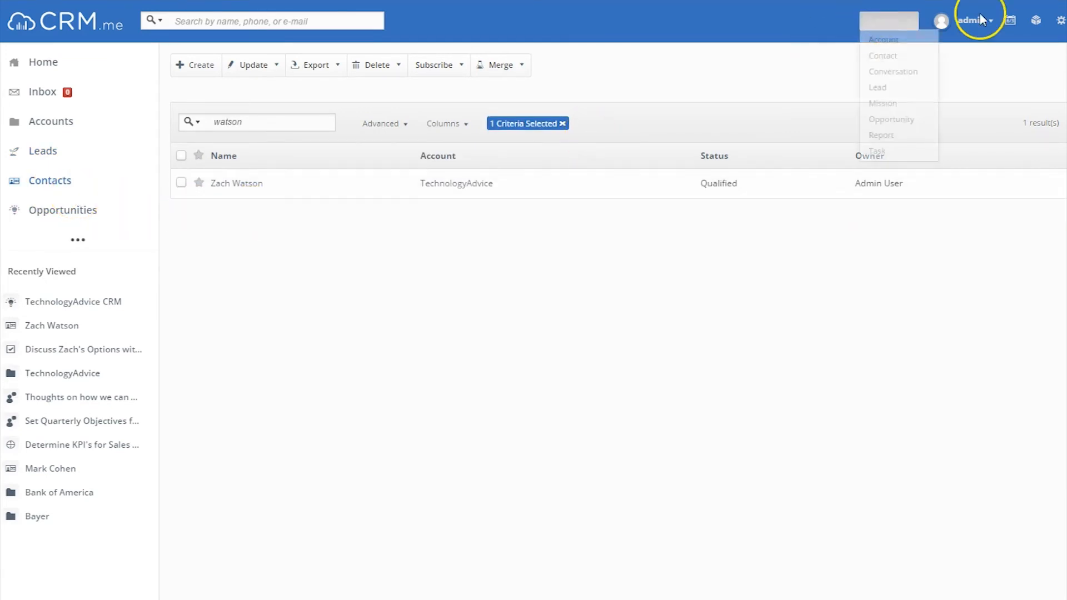
pyautogui.click(1035, 21)
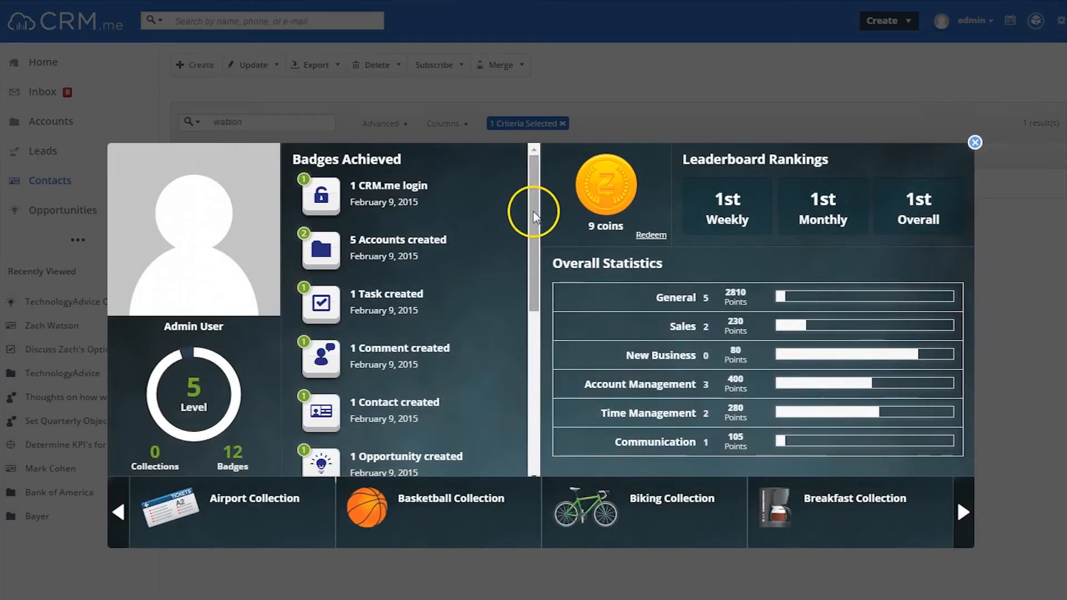
pyautogui.scroll(-3)
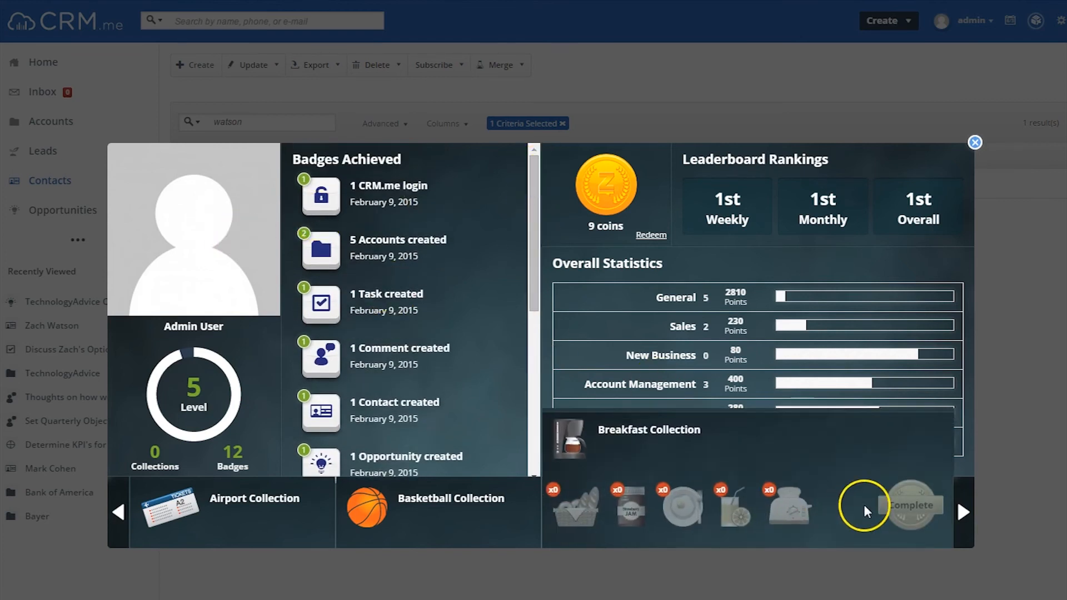
pyautogui.click(974, 142)
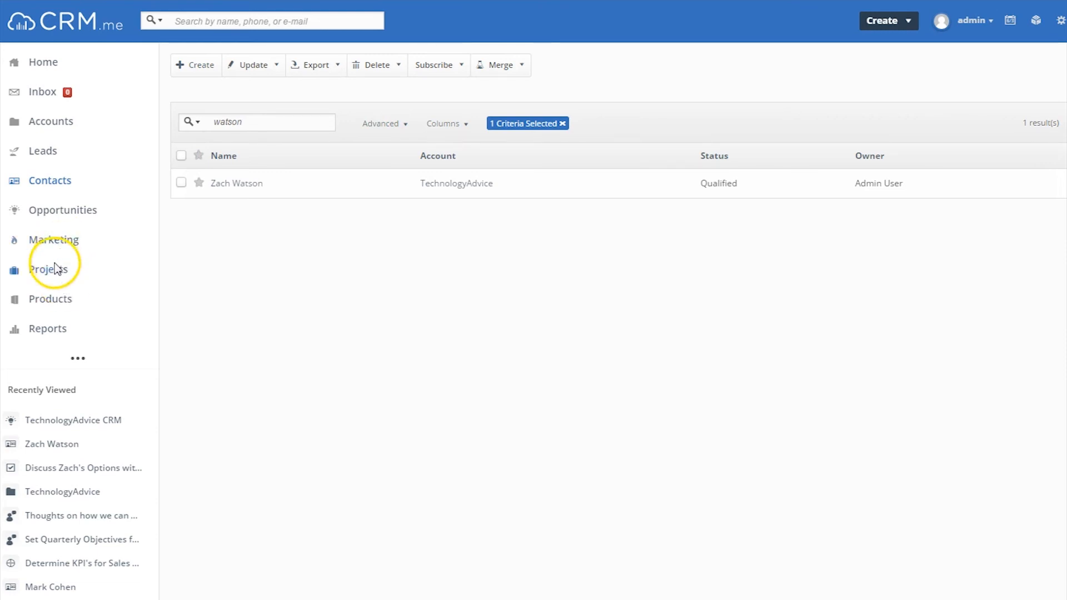
pyautogui.click(53, 240)
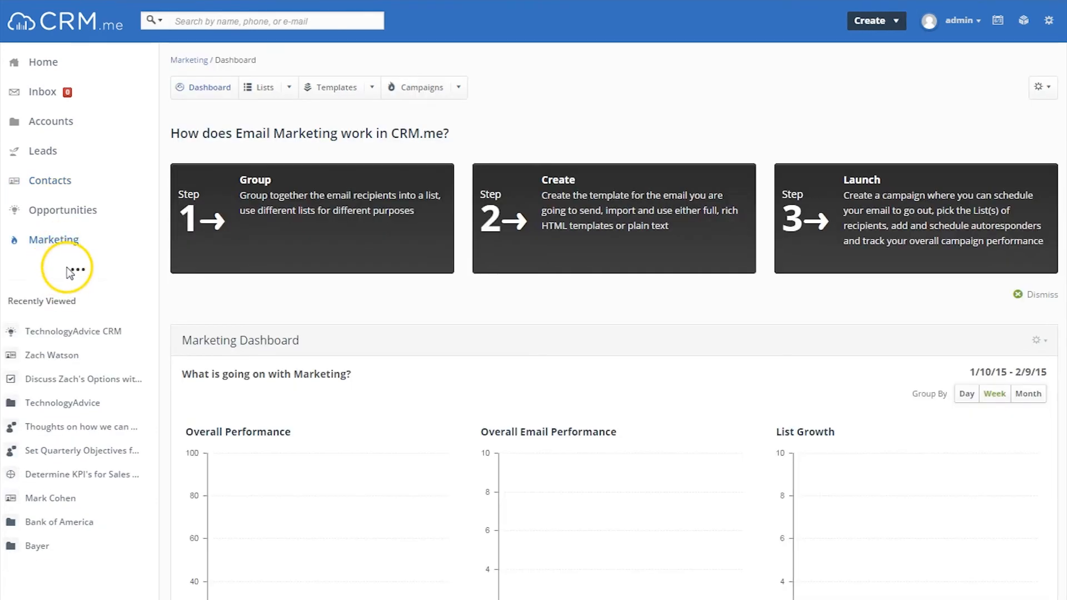
# - Expand the hidden sidebar modules and browse Projects, Products, then Reports
pyautogui.click(78, 268)
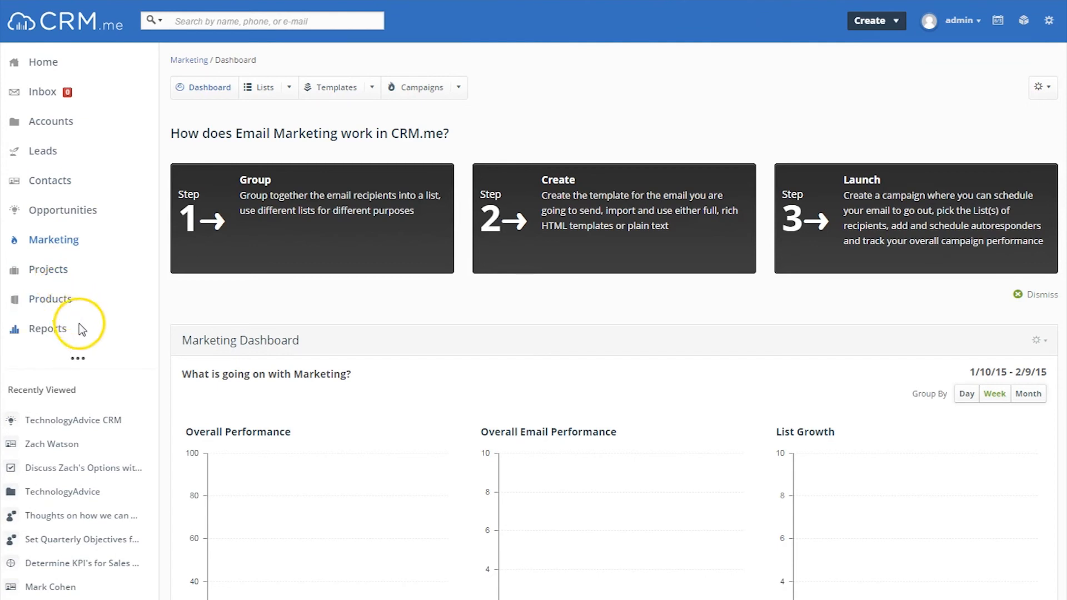
pyautogui.click(48, 269)
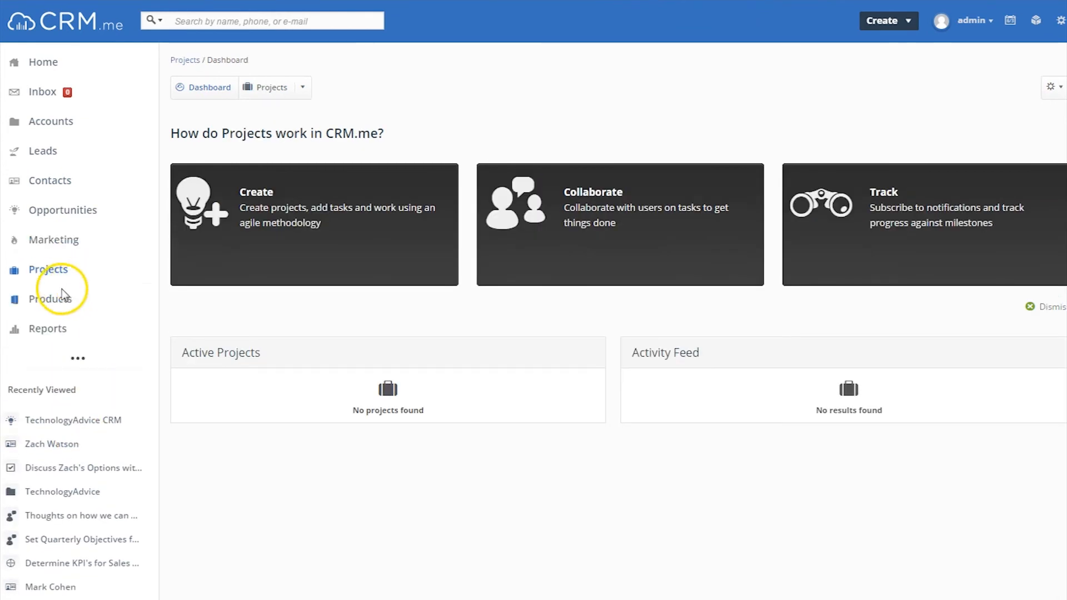
pyautogui.click(50, 298)
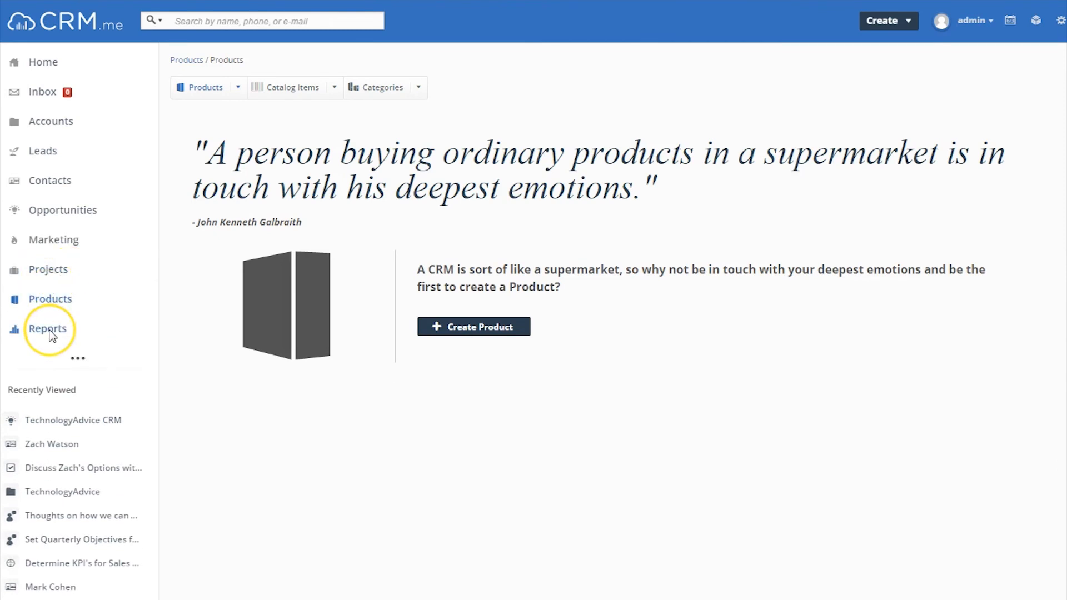
pyautogui.click(47, 329)
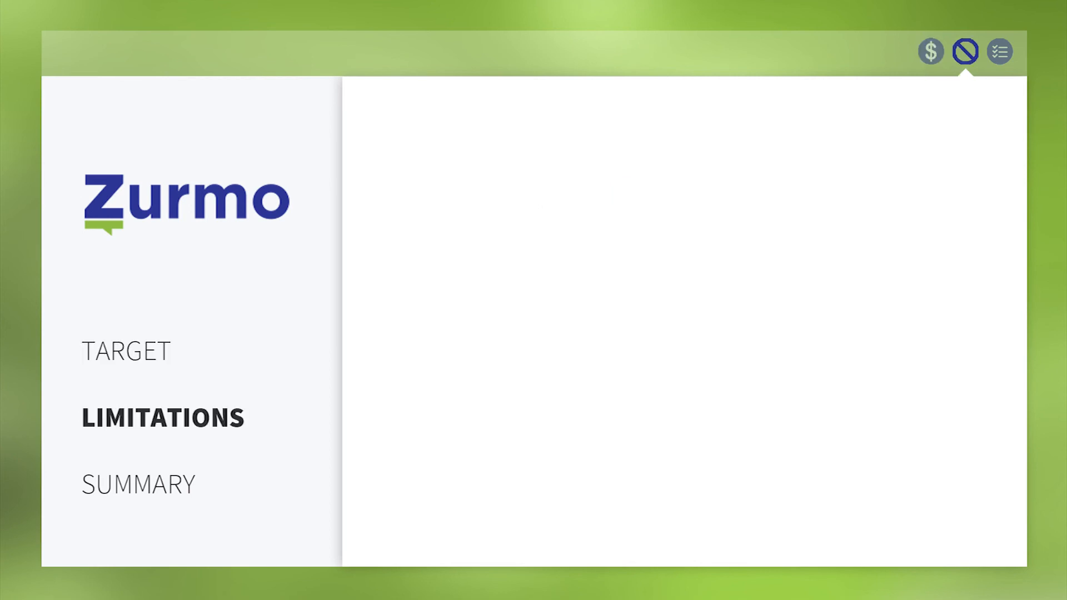
# - Move the review video past the Zurmo Limitations slide onto the Summary slide
pyautogui.click(999, 51)
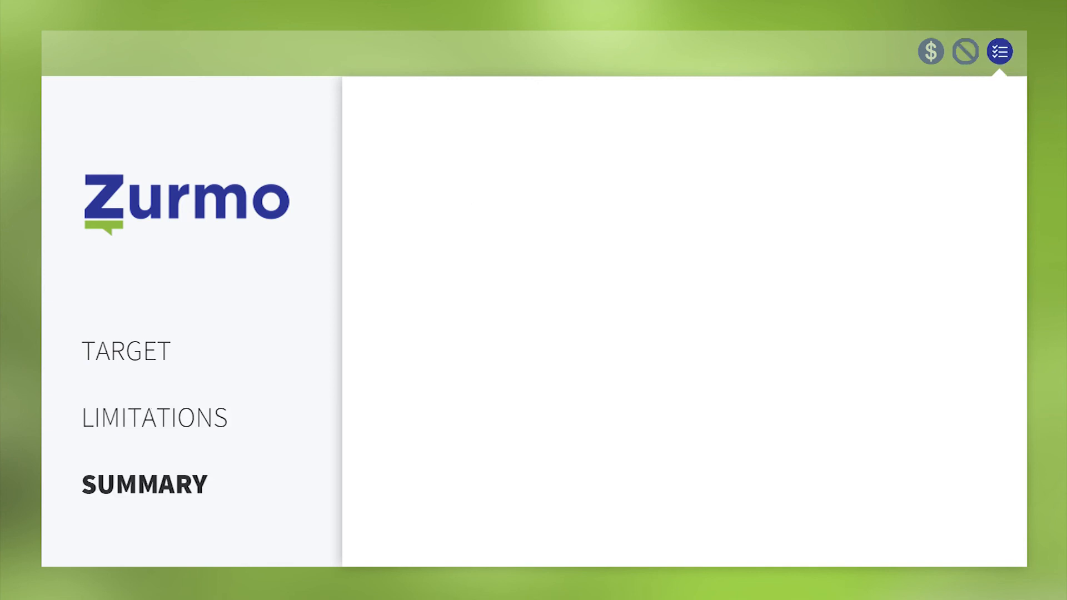